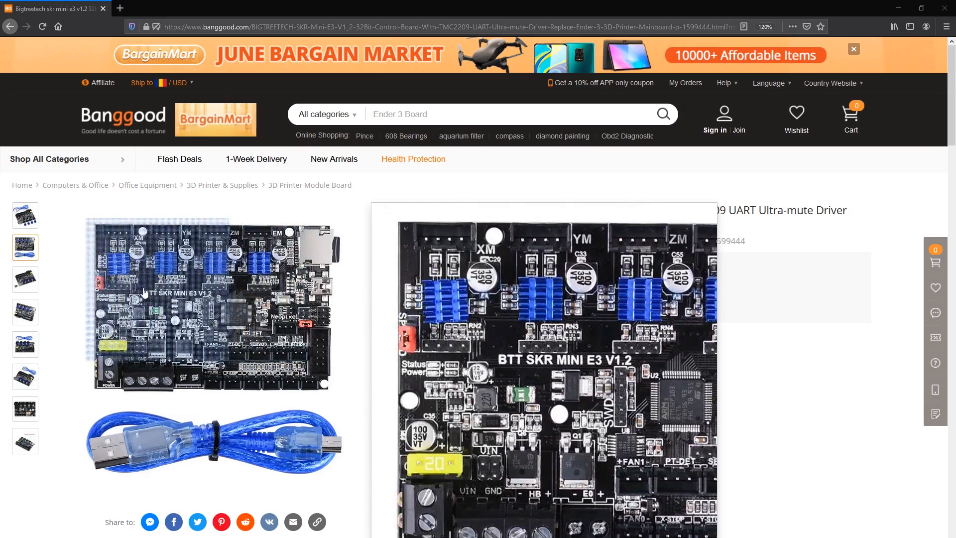
# View another SKR Mini E3 V1.2 board photo and scroll to its wiring diagram.
pyautogui.click(25, 278)
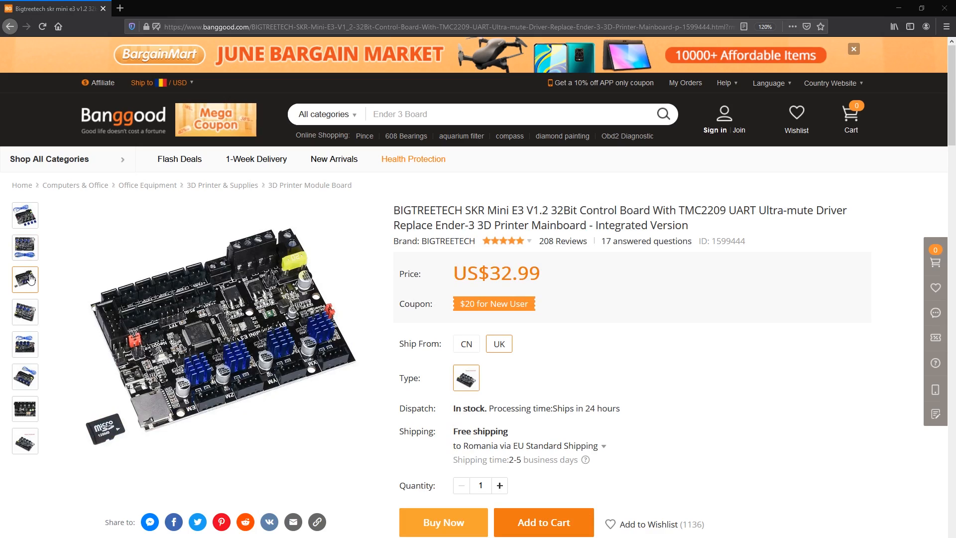
pyautogui.scroll(-3)
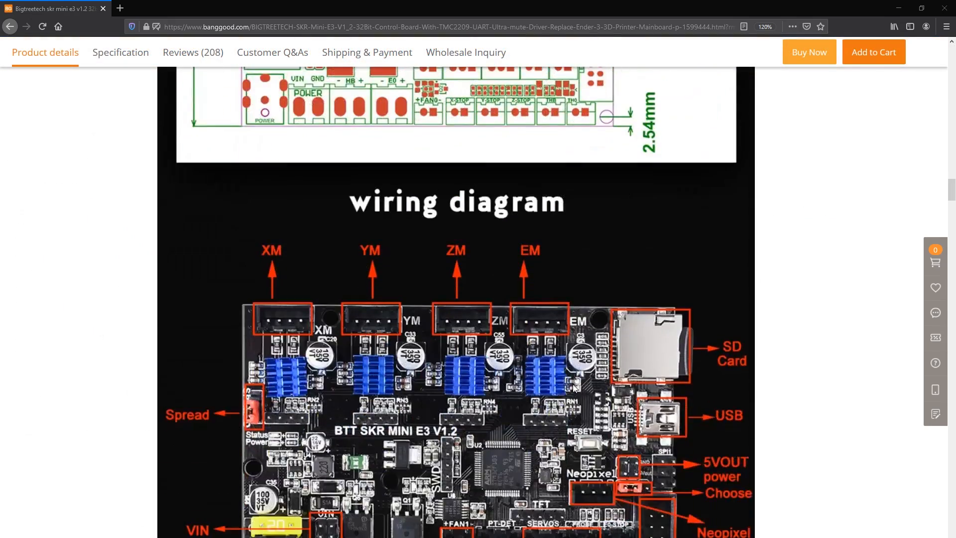
pyautogui.scroll(-3)
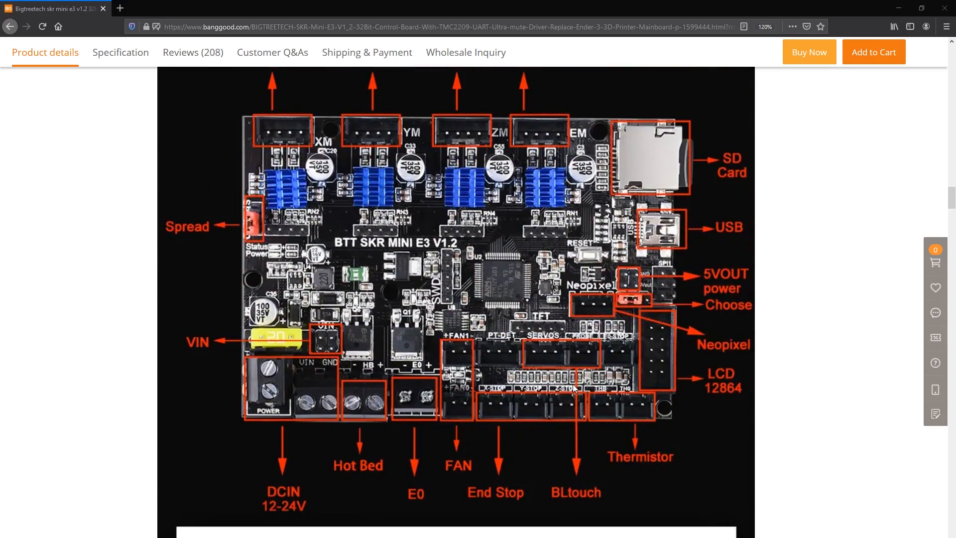
pyautogui.scroll(3)
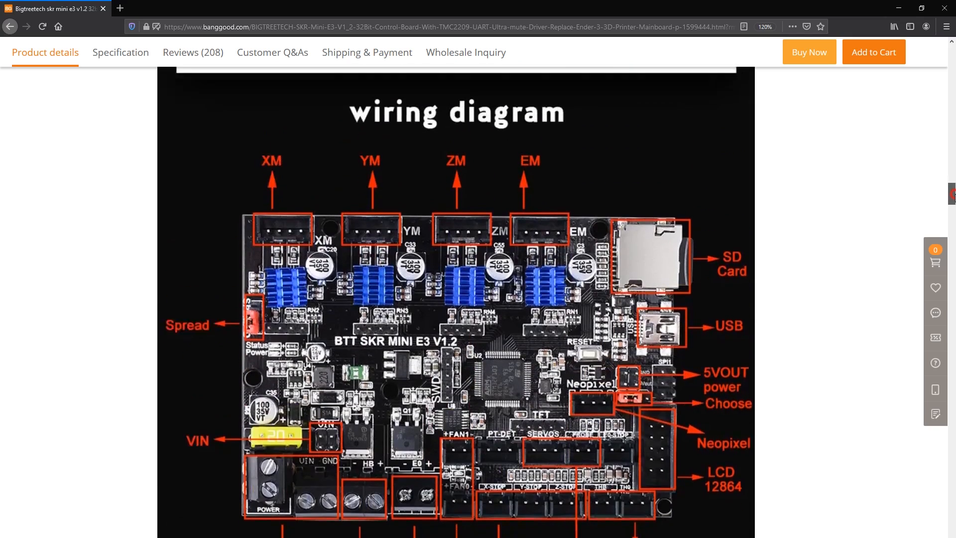
pyautogui.scroll(-3)
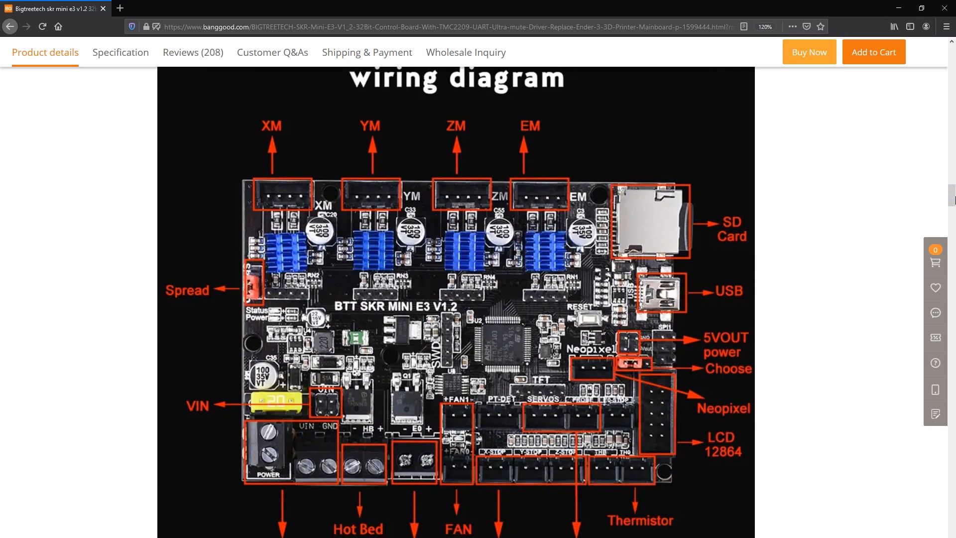
pyautogui.moveTo(797, 305)
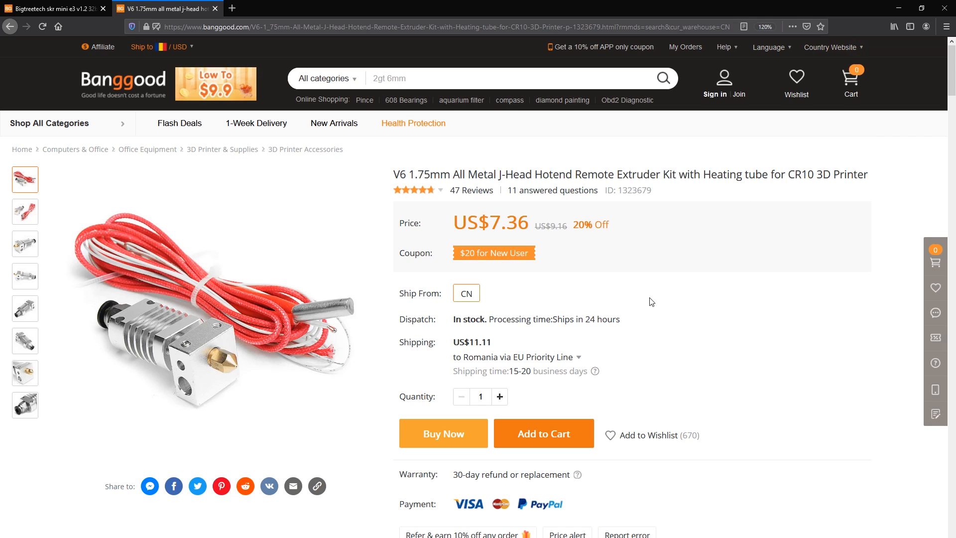
# Scroll through the V6 hotend kit's specifications and dimension drawings.
pyautogui.scroll(-3)
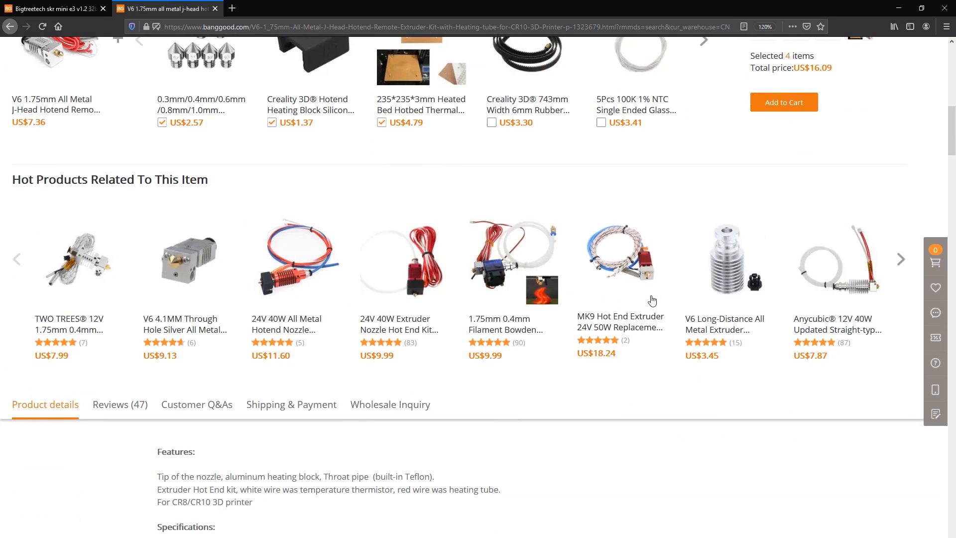
pyautogui.scroll(-3)
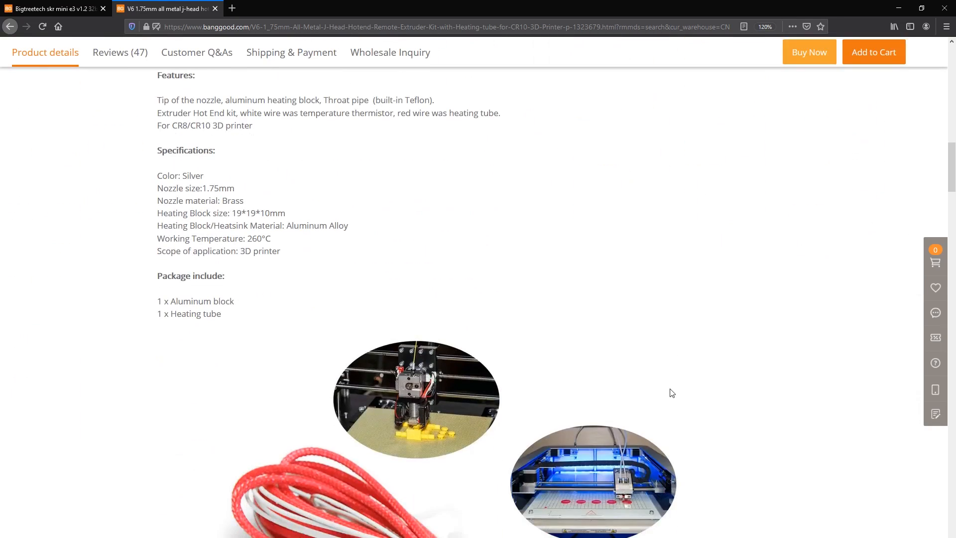
pyautogui.scroll(-3)
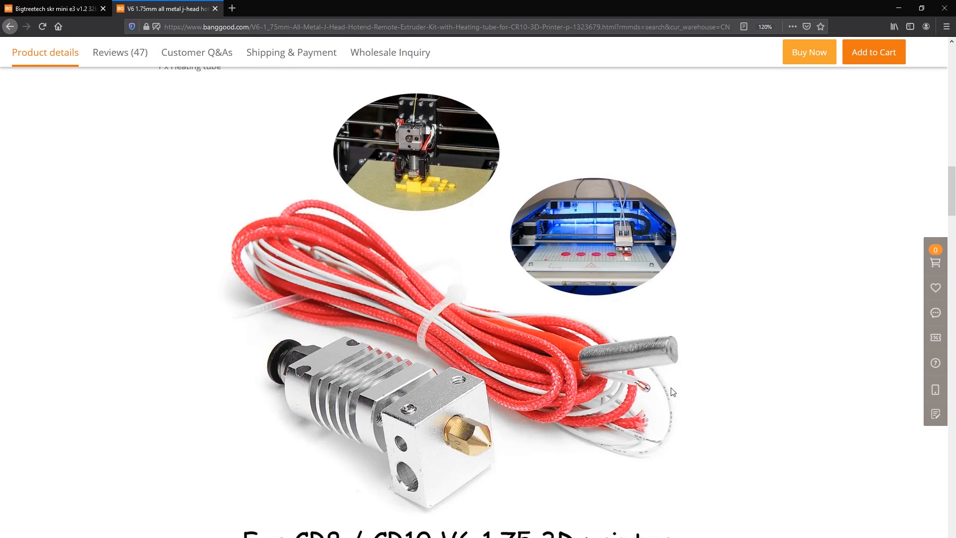
pyautogui.scroll(-3)
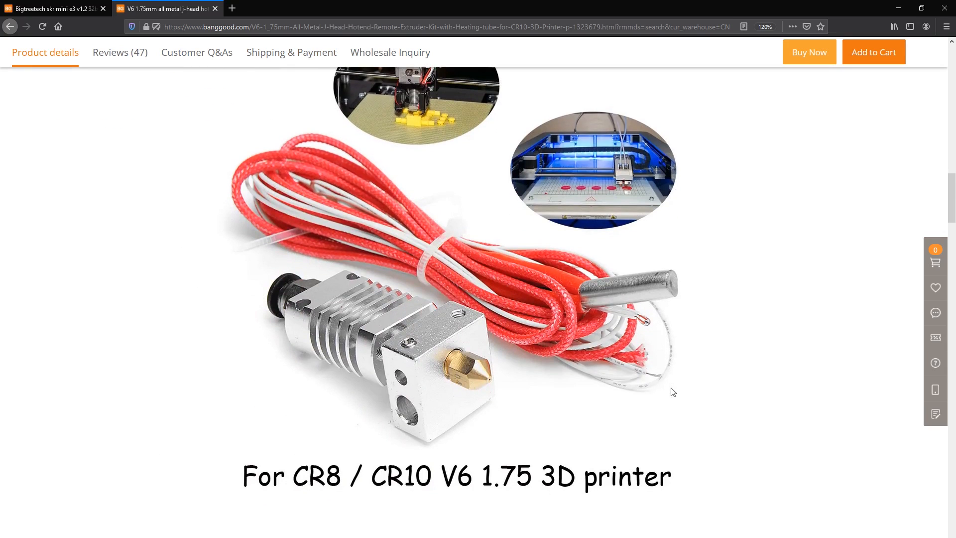
pyautogui.scroll(-3)
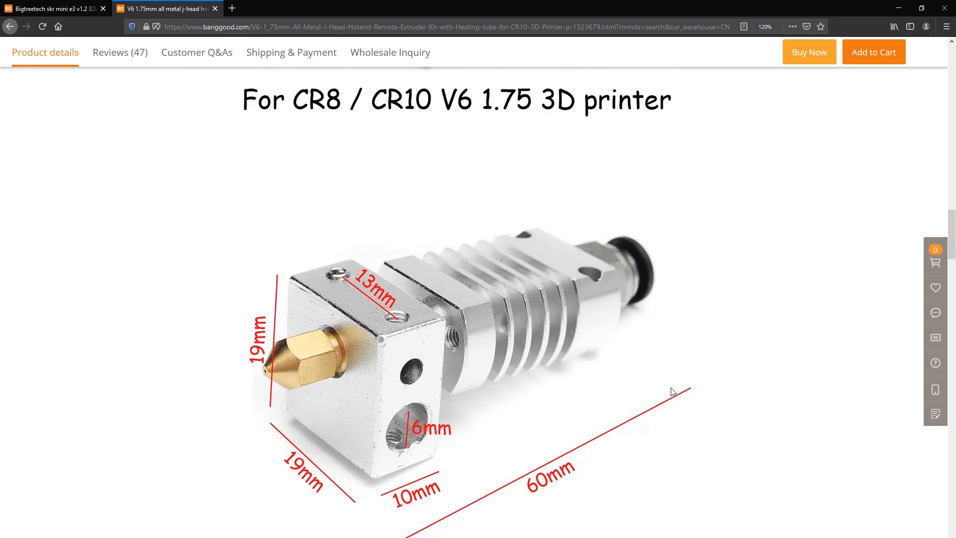
pyautogui.scroll(-3)
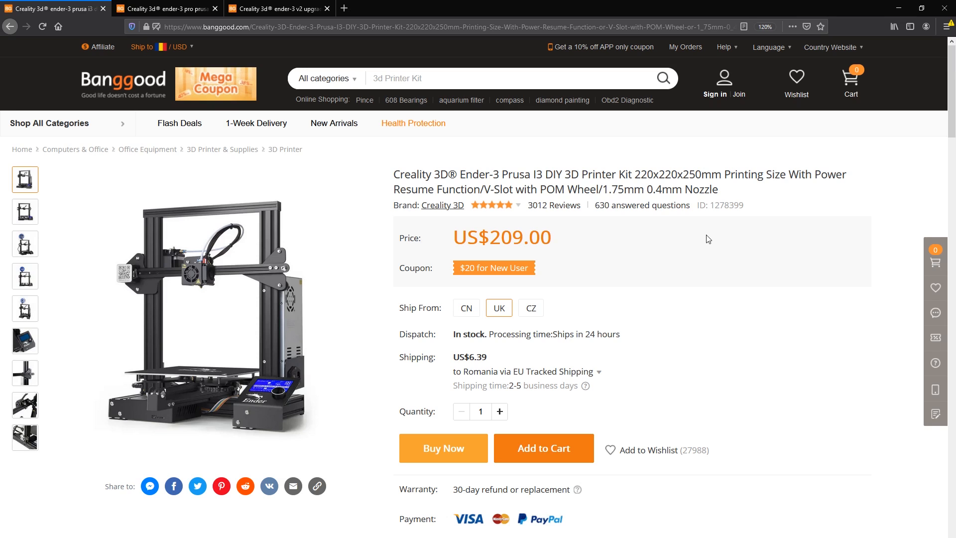
pyautogui.click(167, 8)
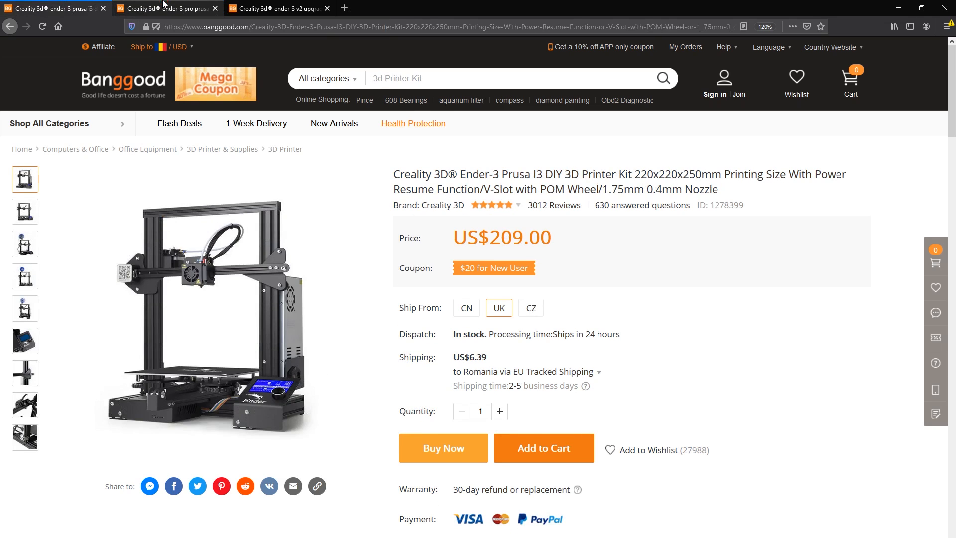
# Switch to the Creality Ender-3 Pro listing priced at US$239.00.
pyautogui.click(169, 8)
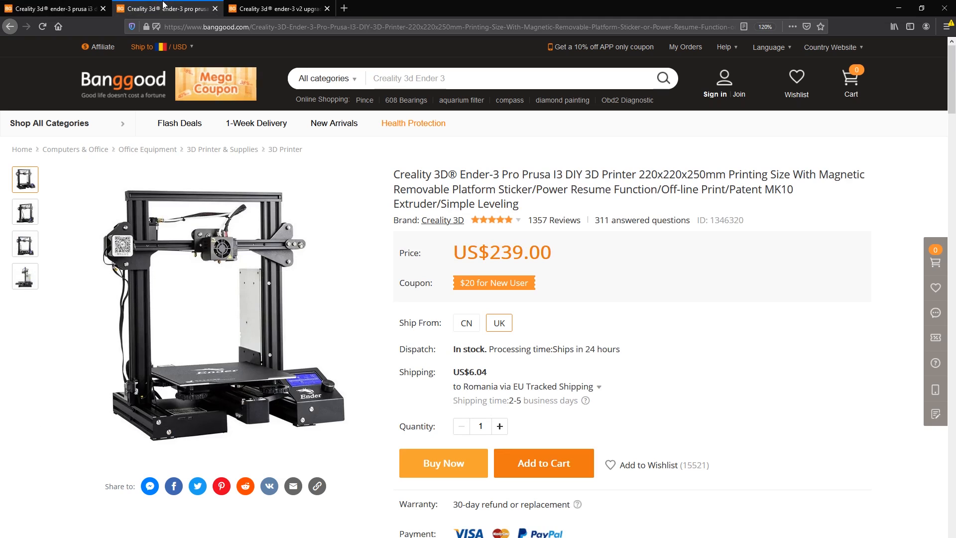
pyautogui.moveTo(526, 459)
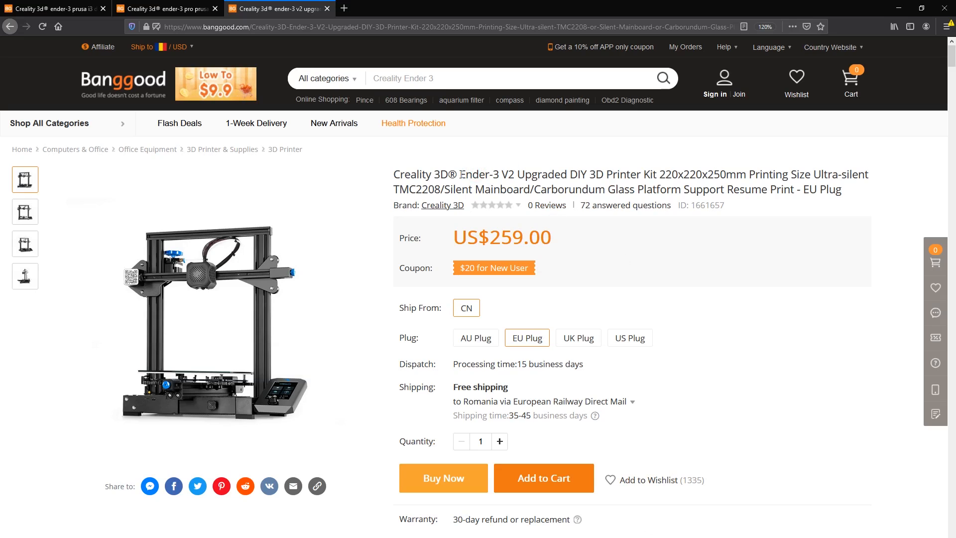
# Select the Ender-3 V2 model name and scroll to its feature overview diagram.
pyautogui.doubleClick(474, 175)
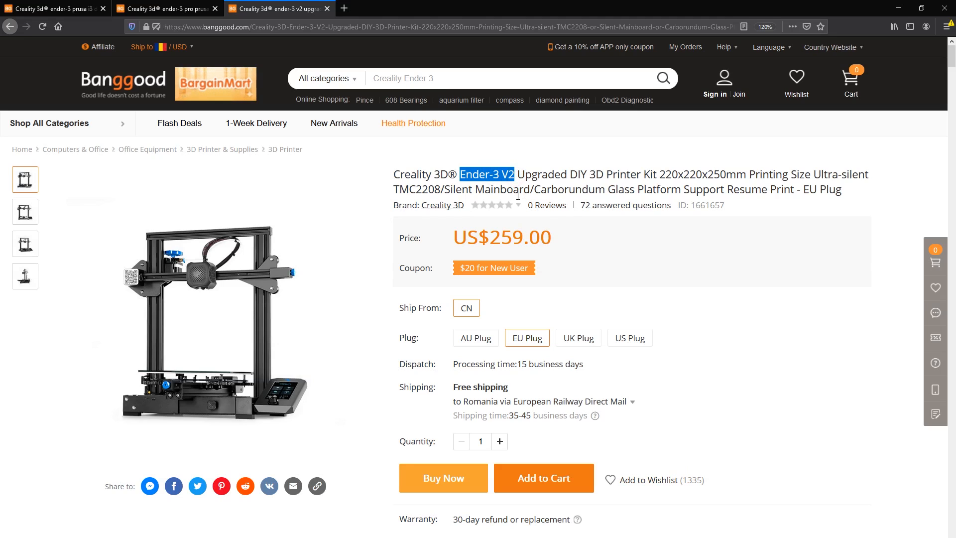
pyautogui.moveTo(191, 293)
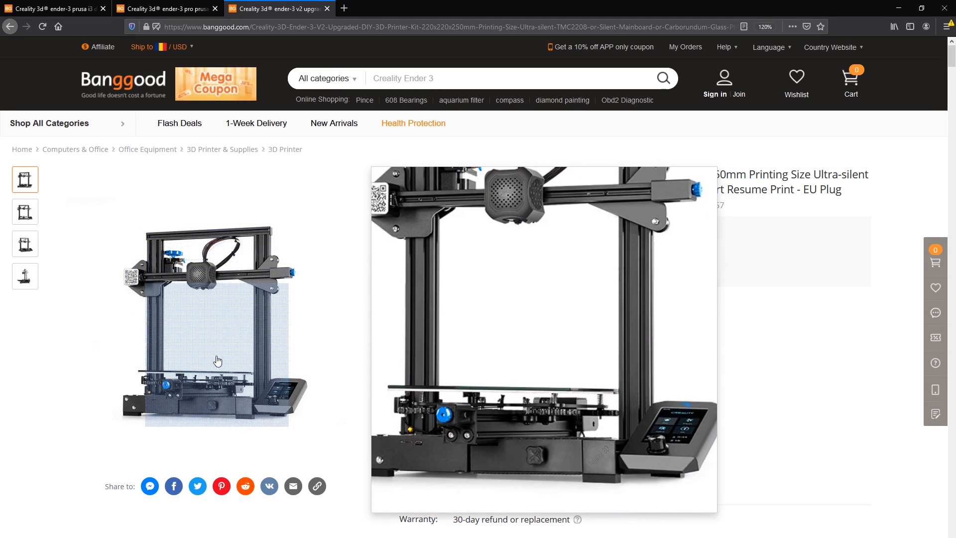
pyautogui.scroll(-3)
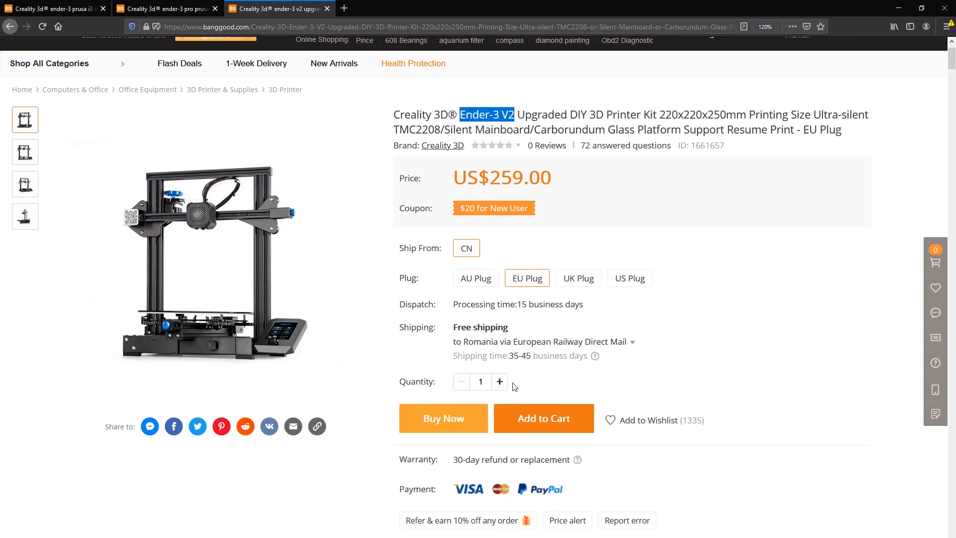
pyautogui.scroll(-3)
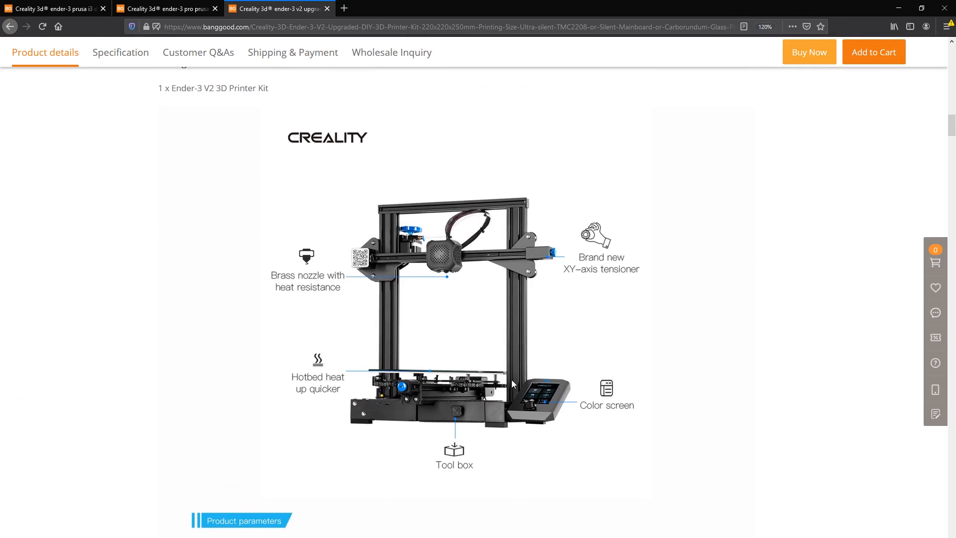
pyautogui.moveTo(500, 388)
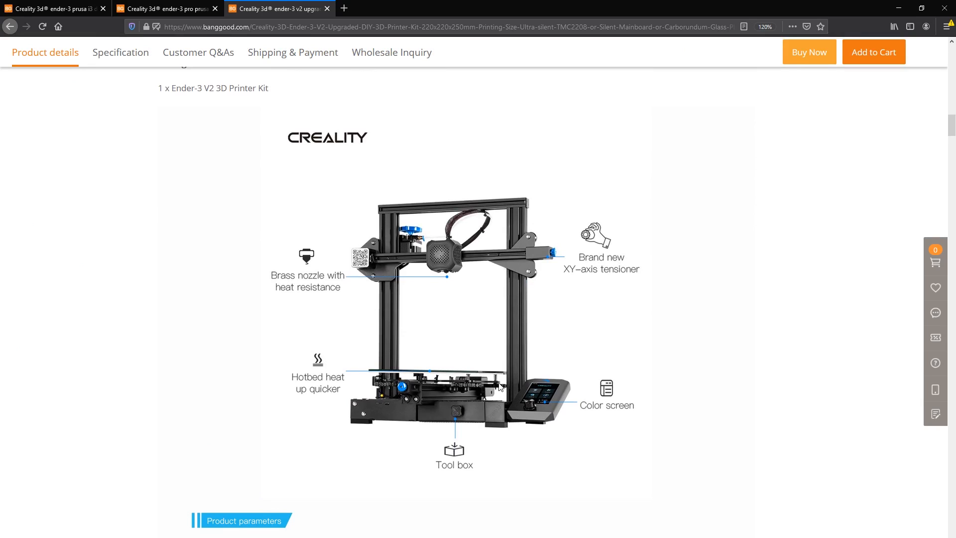
pyautogui.moveTo(404, 534)
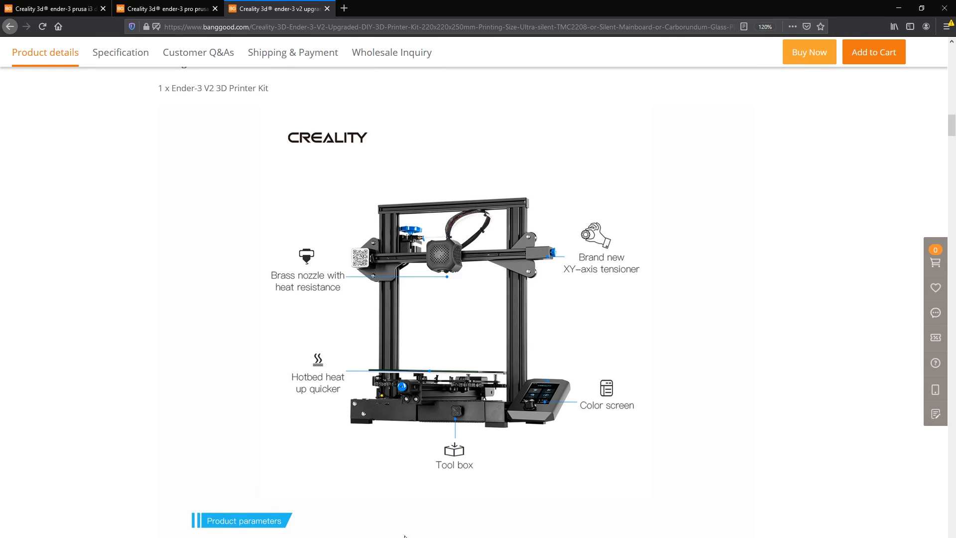